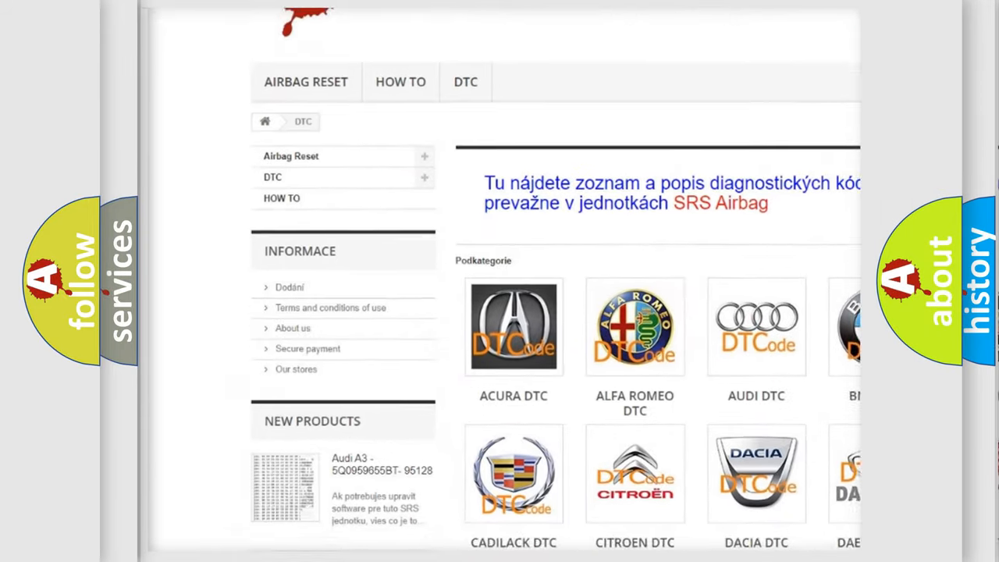
scroll("down", 3)
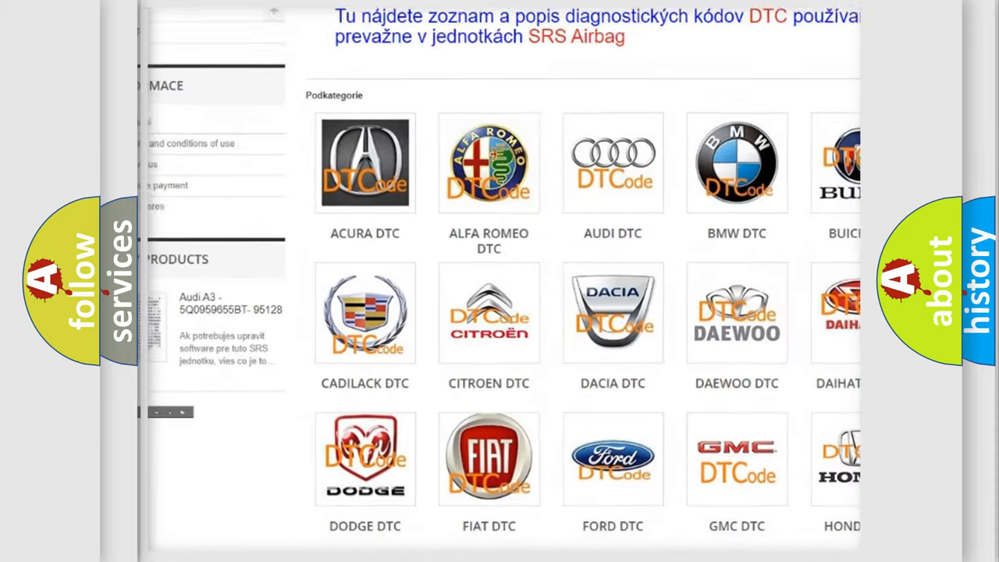
scroll("down", 3)
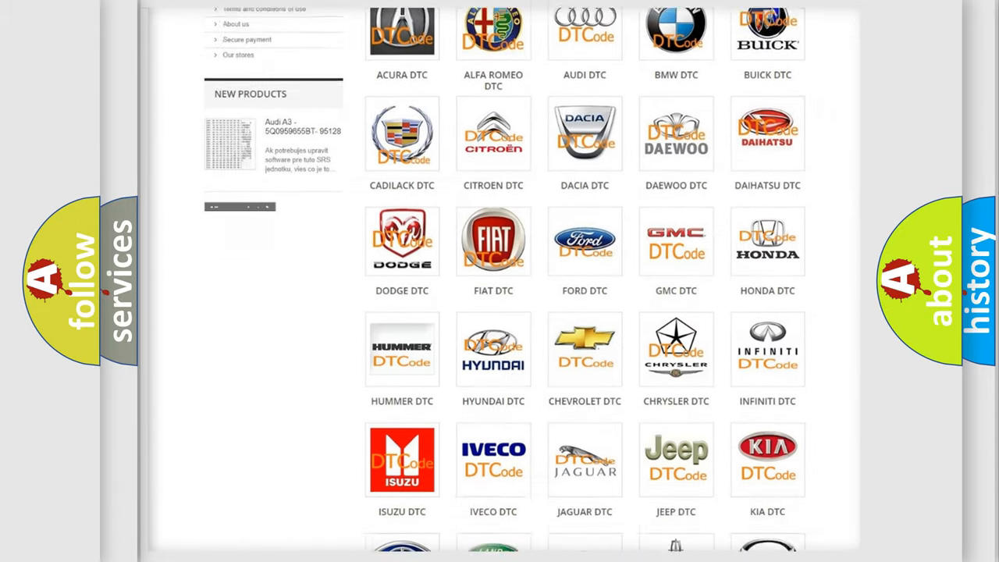
scroll("down", 3)
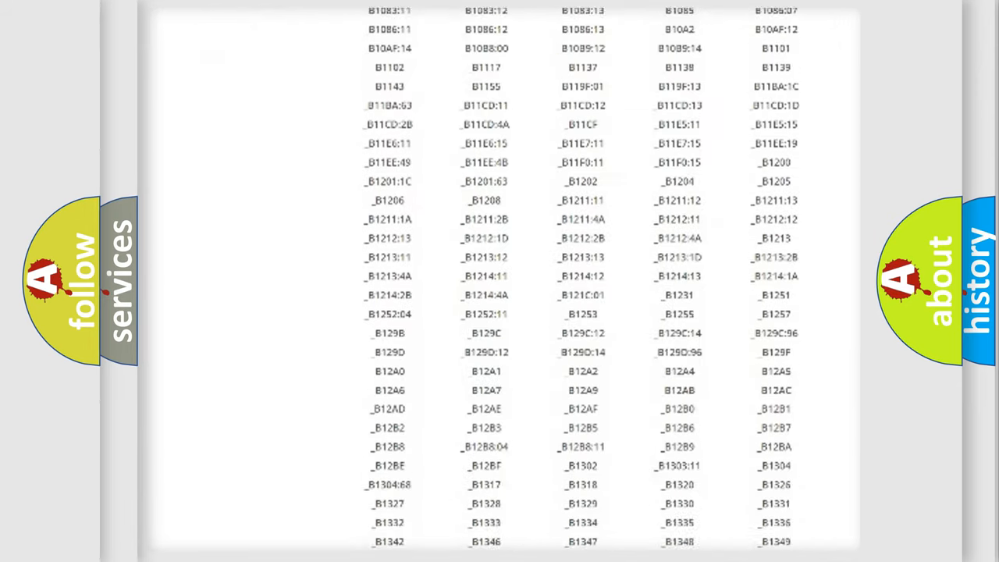
scroll("down", 3)
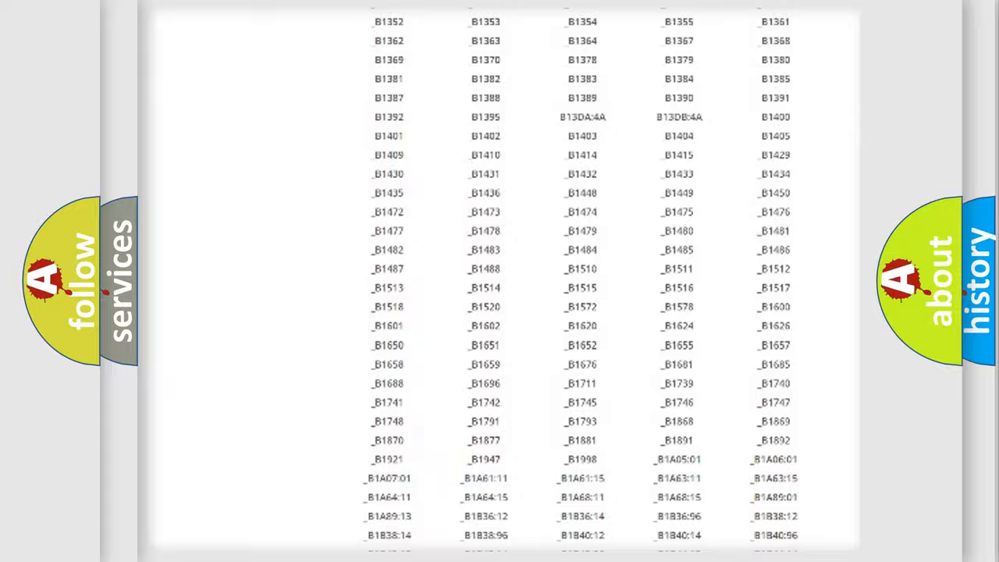